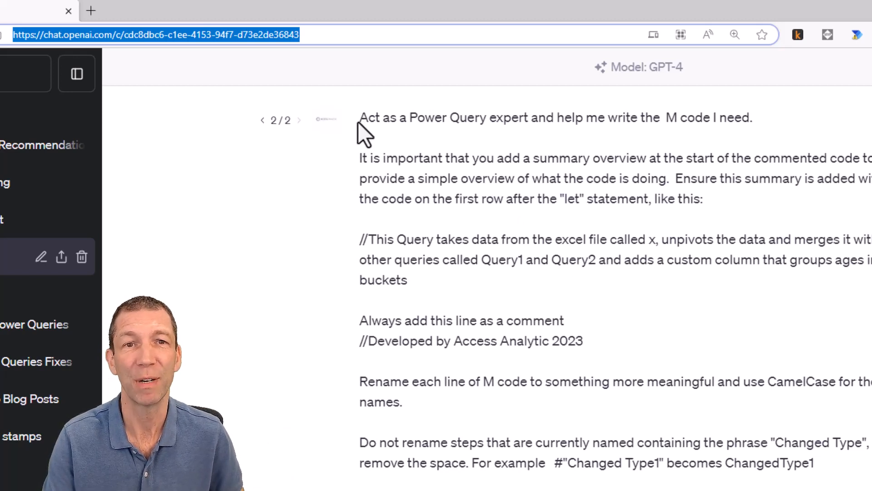
# Start a new GPT-4 chat, send the saved Power Query prompt, and read the reply.
pyautogui.moveTo(359, 117); pyautogui.dragTo(754, 117)
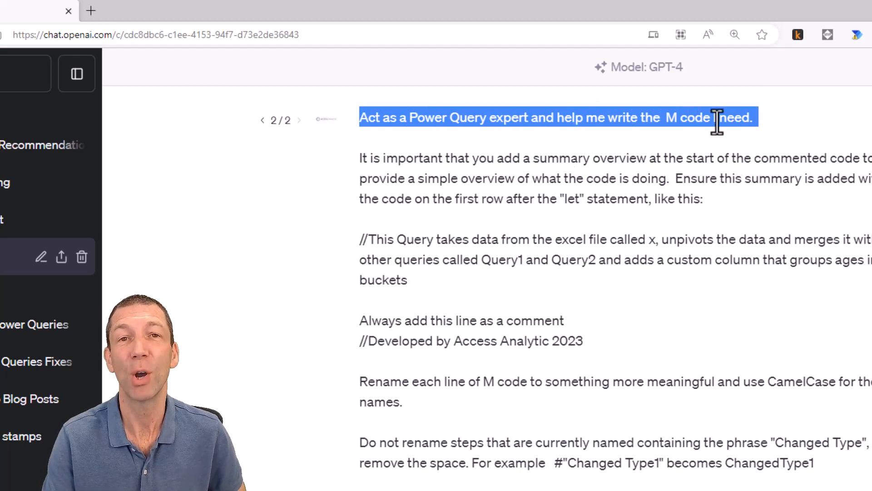
pyautogui.moveTo(691, 179)
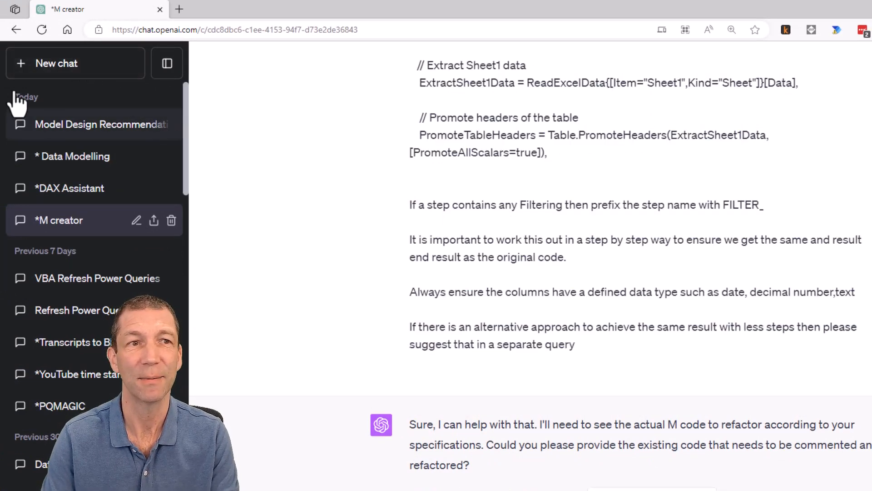
pyautogui.click(56, 63)
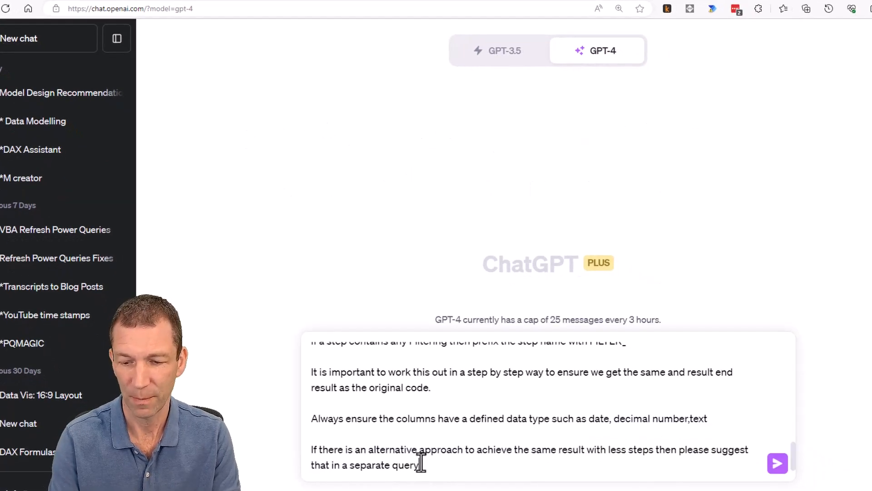
pyautogui.click(777, 464)
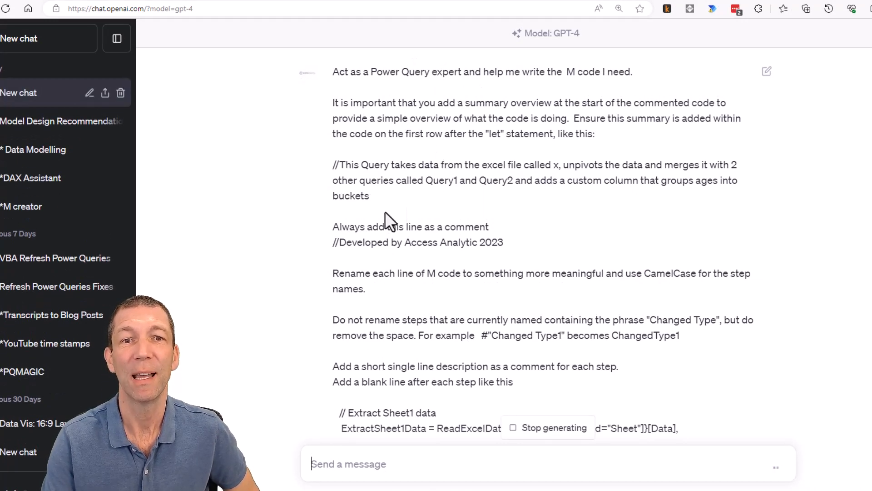
pyautogui.scroll(-3)
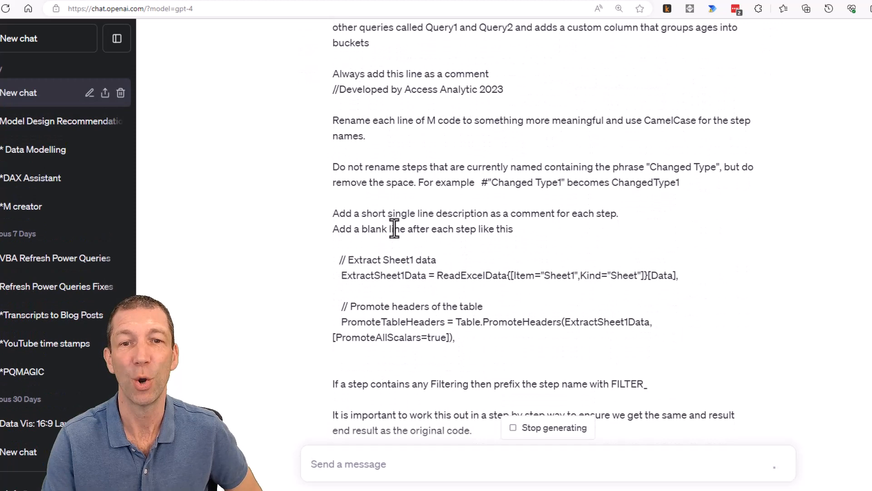
pyautogui.scroll(-3)
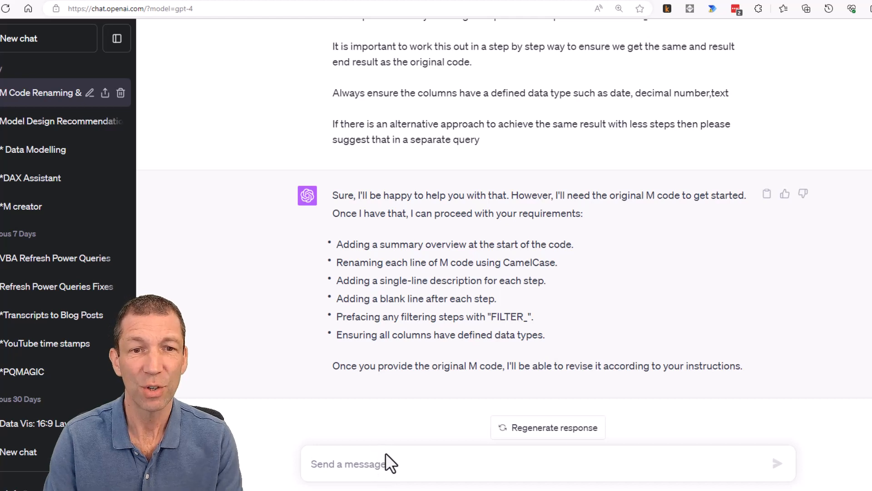
pyautogui.click(380, 464)
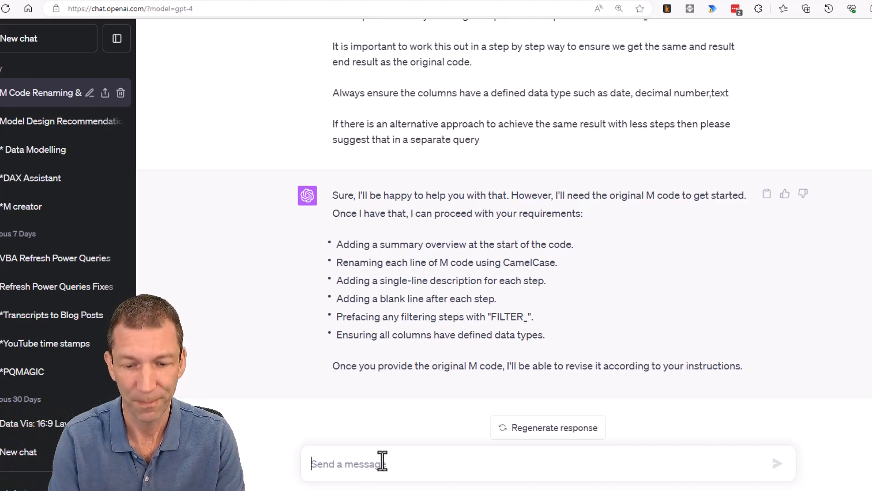
# Request a 01/01/2023–31/12/2024 calendar table with year, month and financial year columns, then review the code.
pyautogui.write('Create a Calendar Table with dates starting 01/01/2023 and runni')
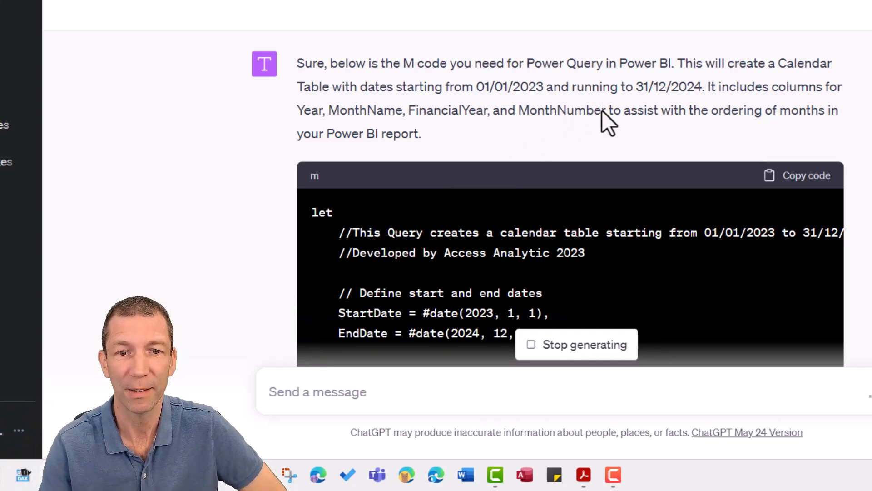
pyautogui.scroll(-3)
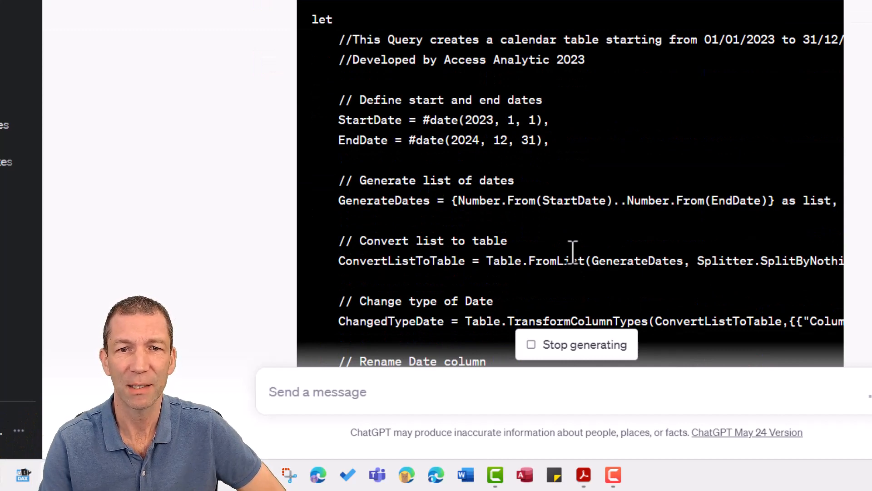
pyautogui.moveTo(540, 187)
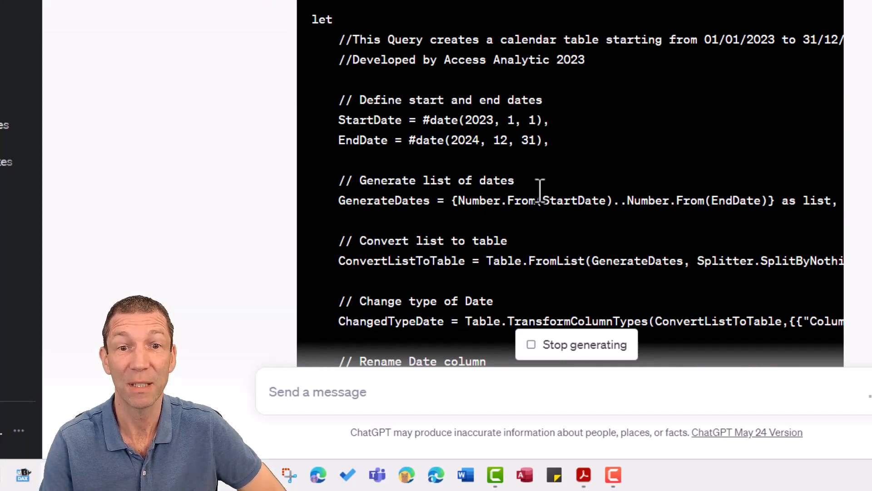
pyautogui.scroll(-3)
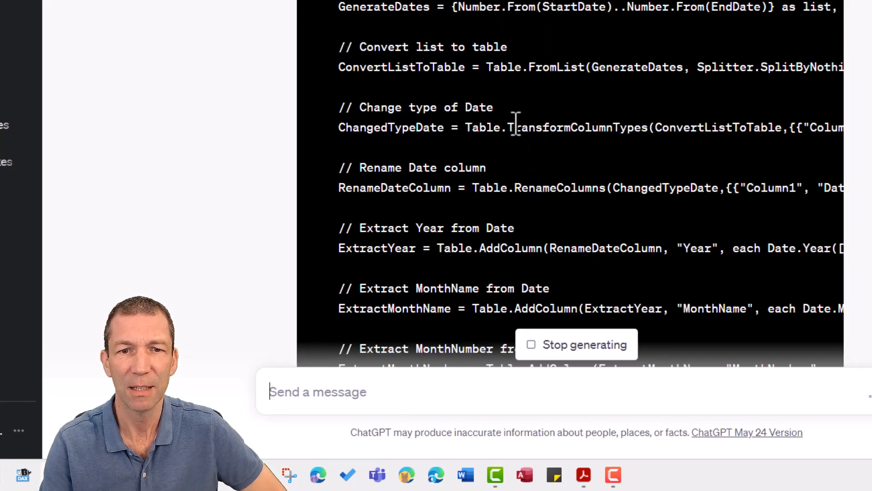
pyautogui.scroll(-3)
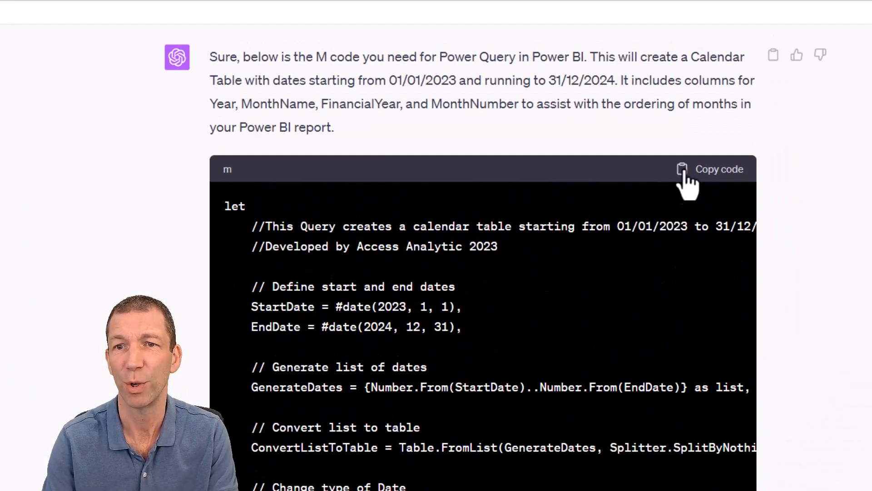
# Copy the generated M code and bring up Excel's Get Data options.
pyautogui.click(683, 169)
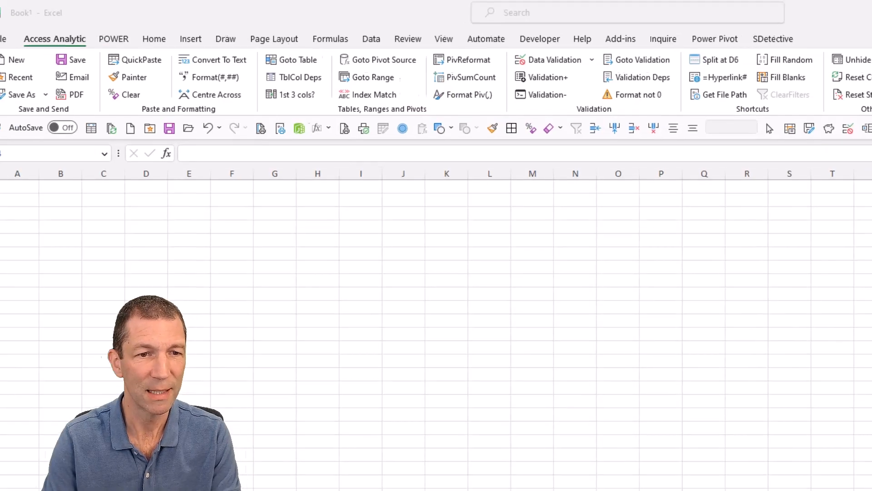
pyautogui.click(371, 39)
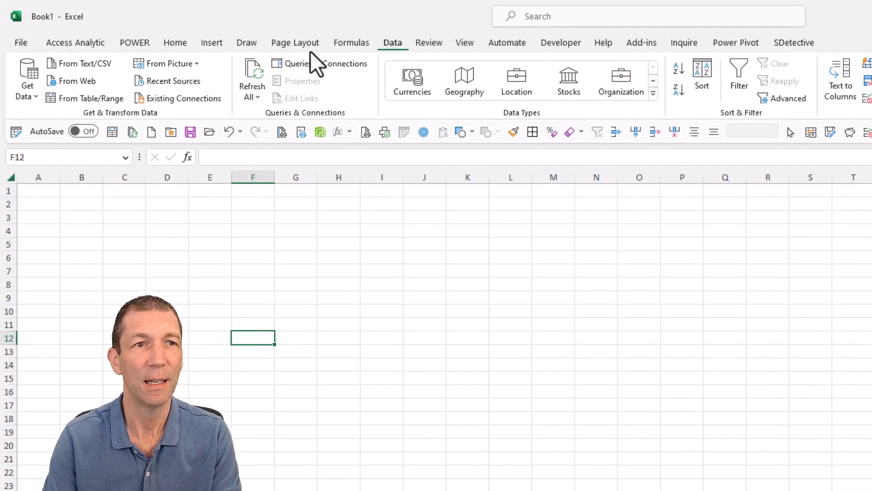
pyautogui.click(26, 82)
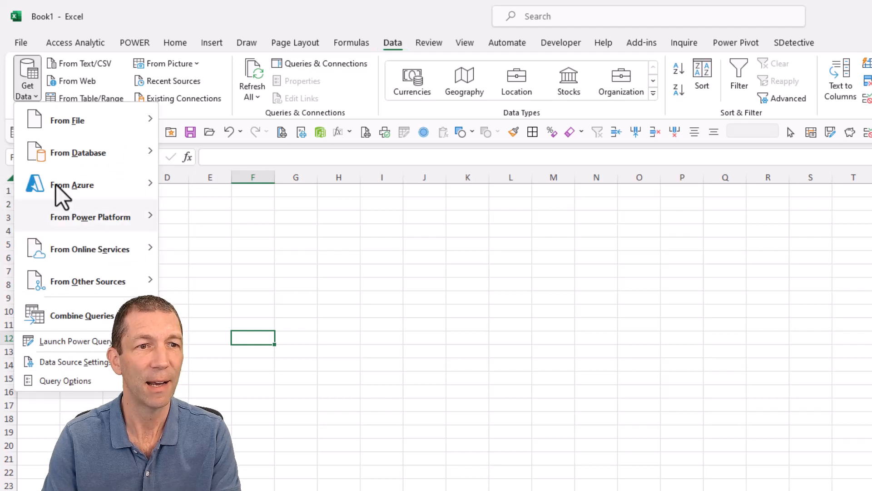
pyautogui.moveTo(109, 354)
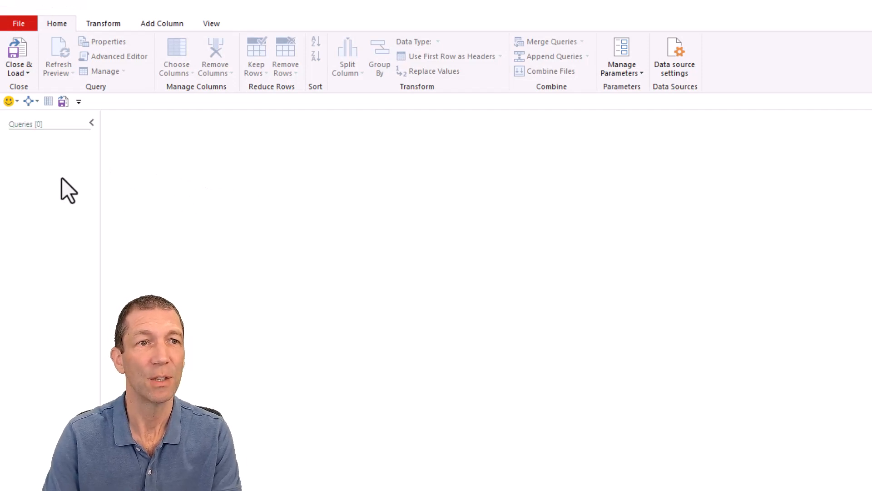
# Build a blank query from the pasted M code and inspect its AddFinancialYearColumn step.
pyautogui.rightClick(69, 189)
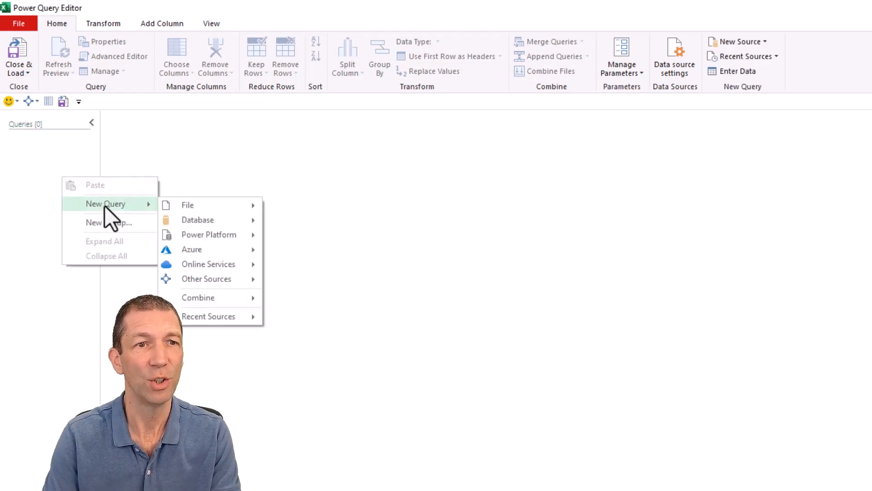
pyautogui.moveTo(206, 279)
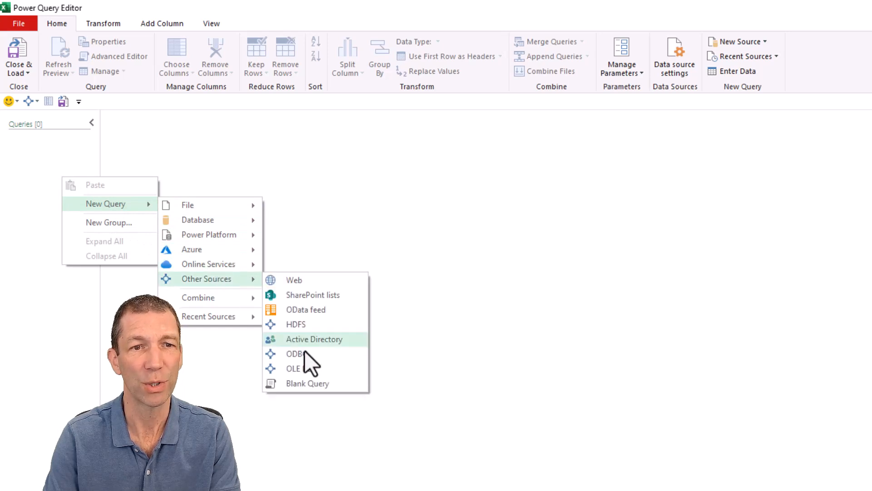
pyautogui.moveTo(334, 394)
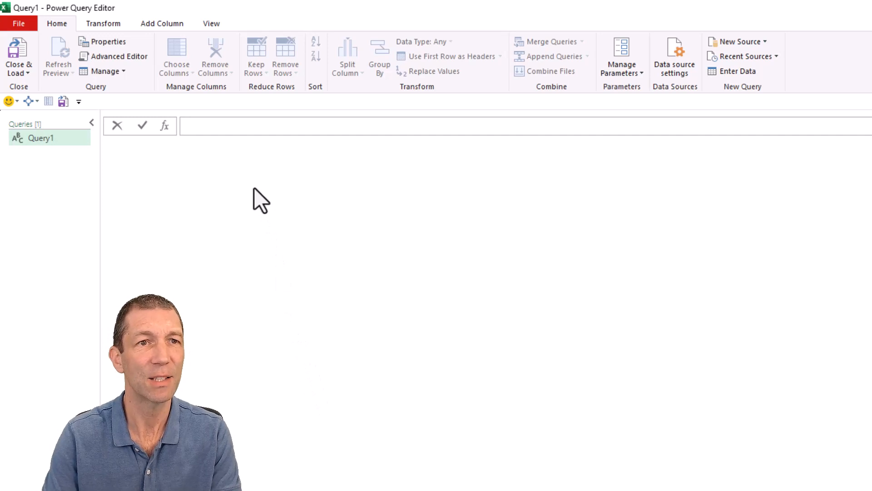
pyautogui.click(119, 56)
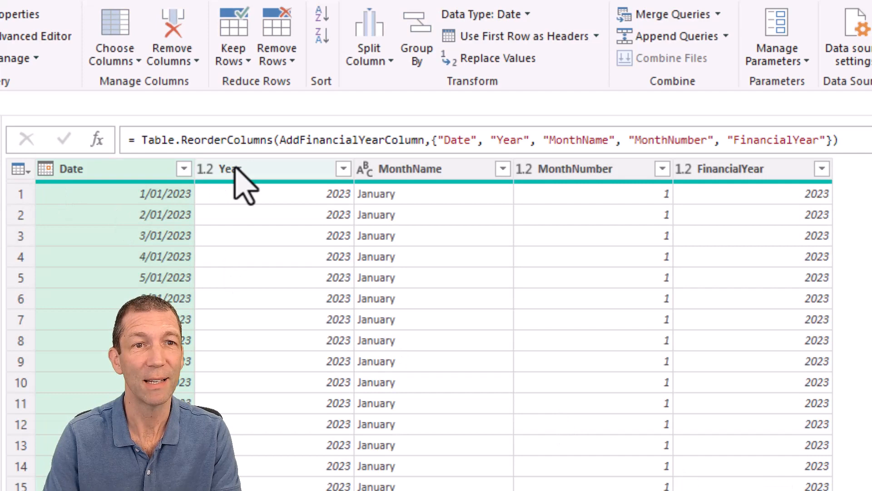
pyautogui.moveTo(468, 187)
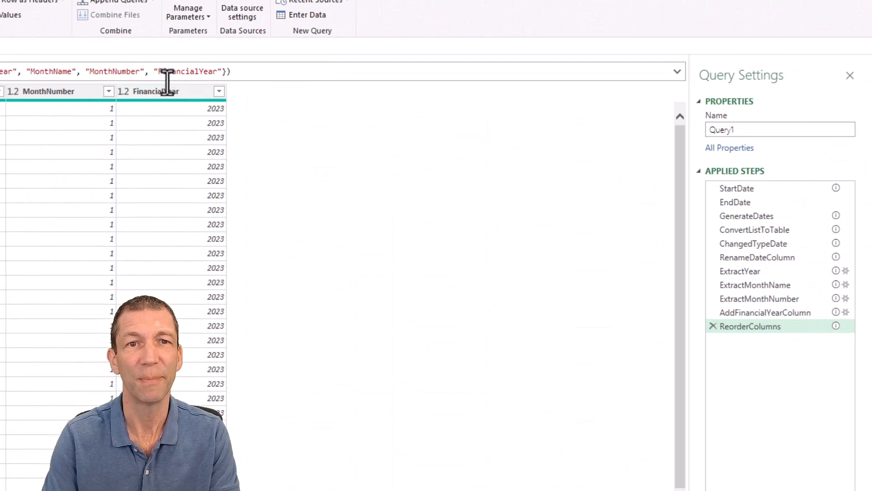
pyautogui.moveTo(159, 148)
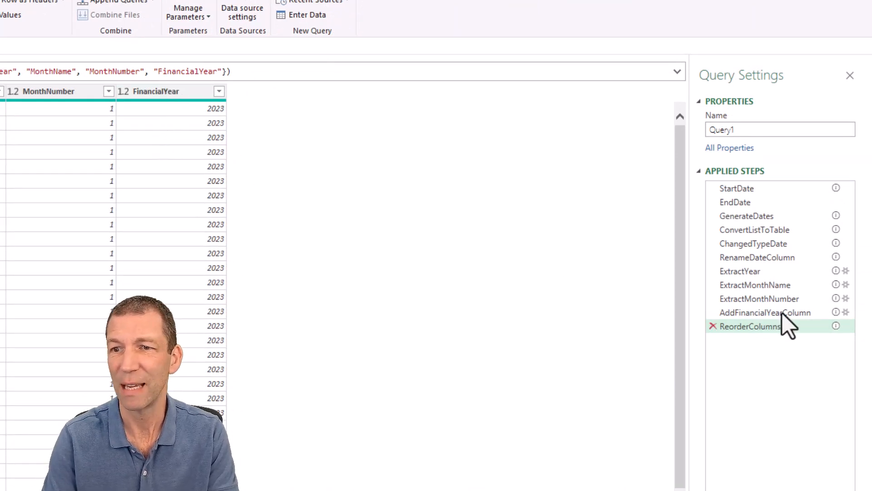
pyautogui.click(765, 312)
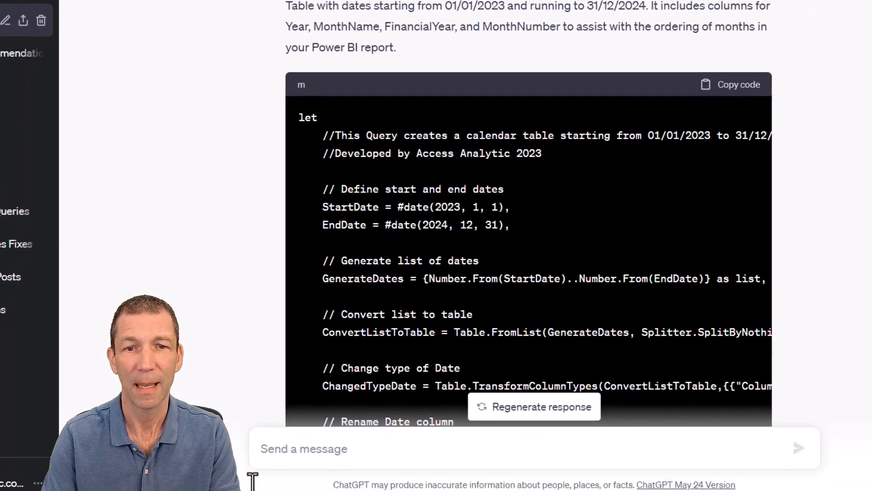
# Ask ChatGPT to add a financial month number and short month names, then review the code.
pyautogui.write('I need financial month number, and replace the')
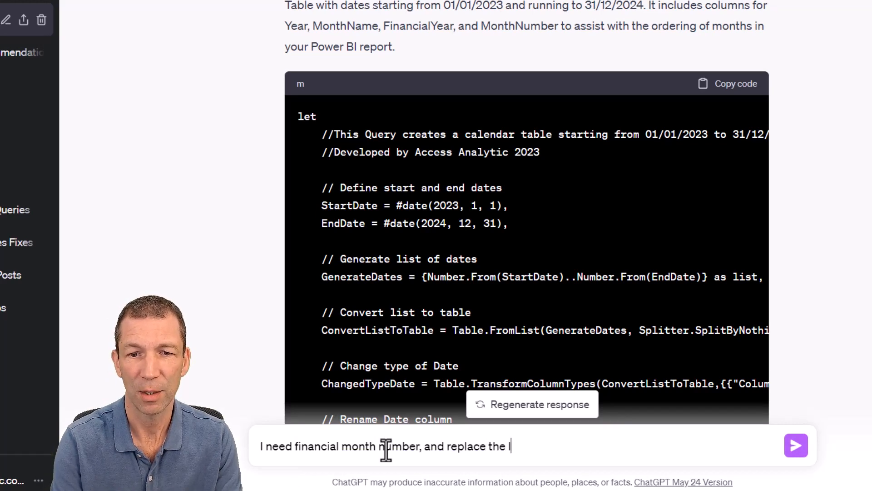
pyautogui.write('long month name with the shortened name like')
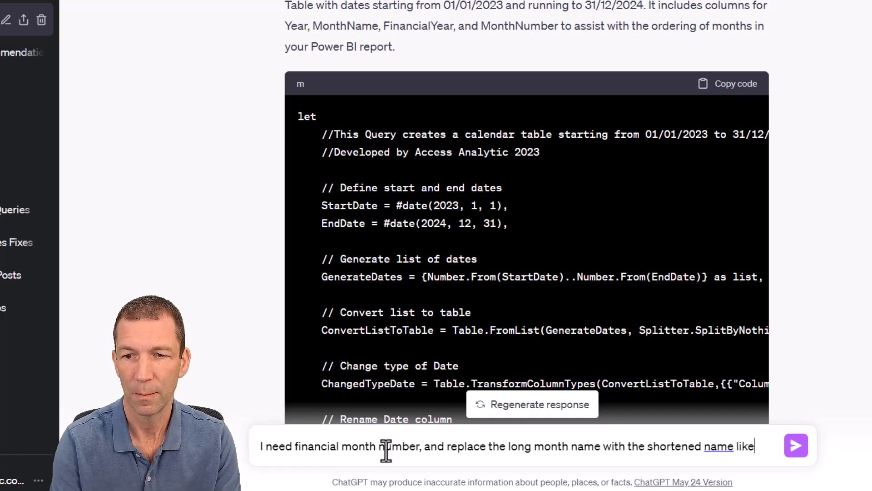
pyautogui.write('Jan Feb')
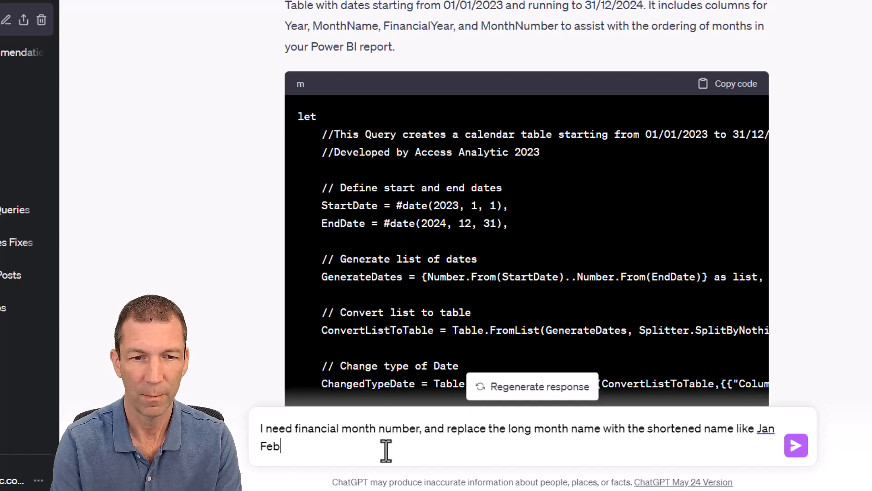
pyautogui.click(797, 446)
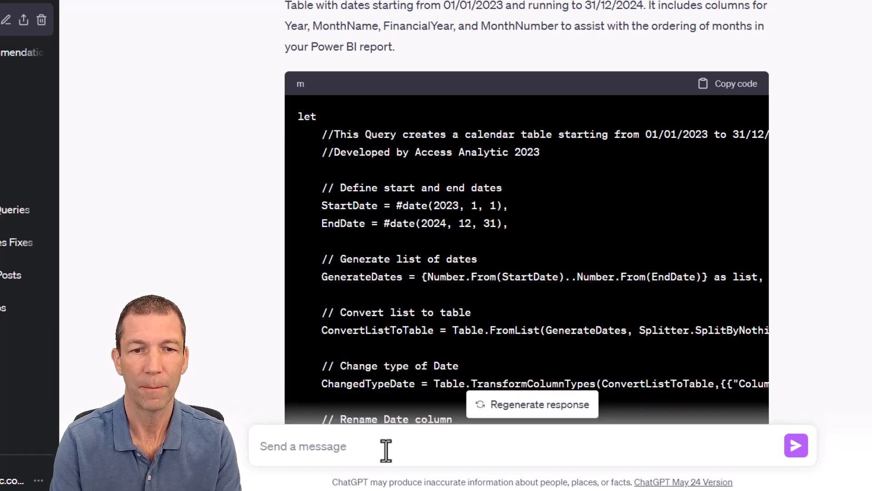
pyautogui.scroll(-3)
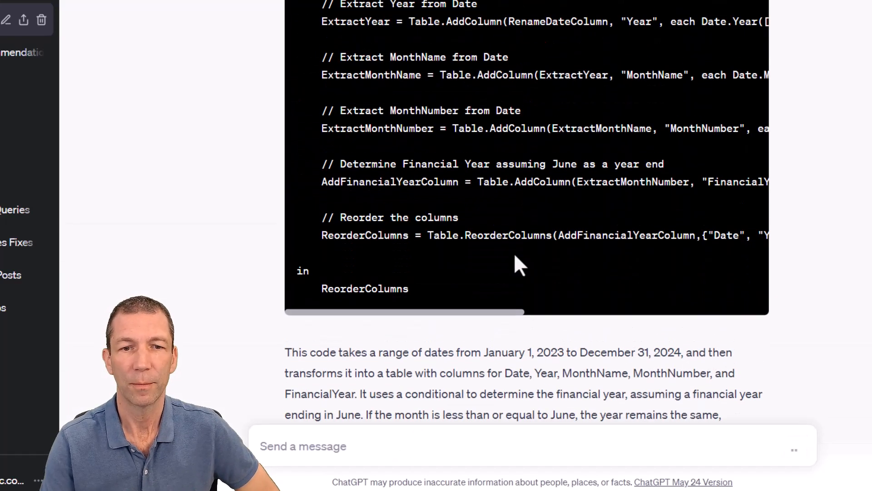
pyautogui.scroll(-3)
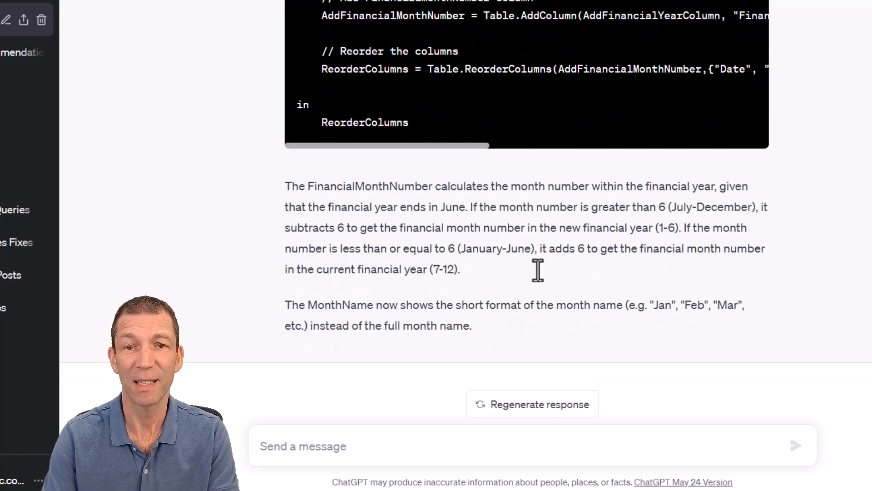
pyautogui.moveTo(464, 308)
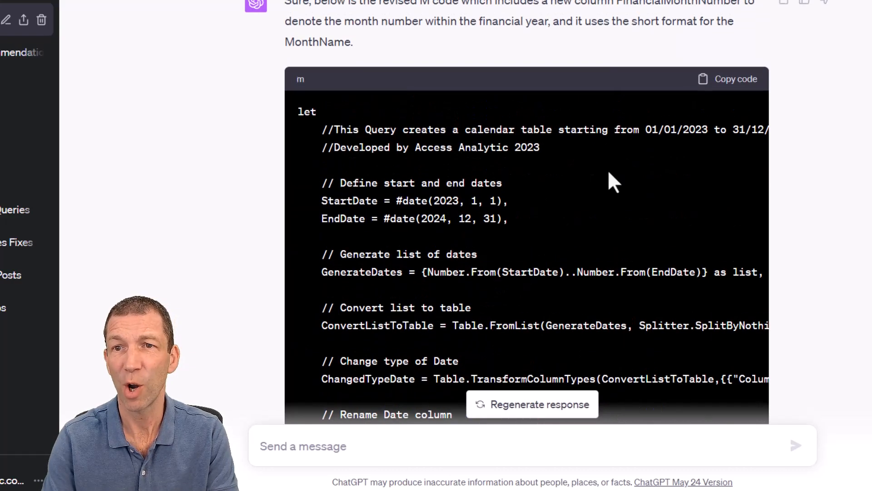
# Replace Query1's code with the revised version and check the FinancialMonthNumber and short month columns.
pyautogui.click(728, 79)
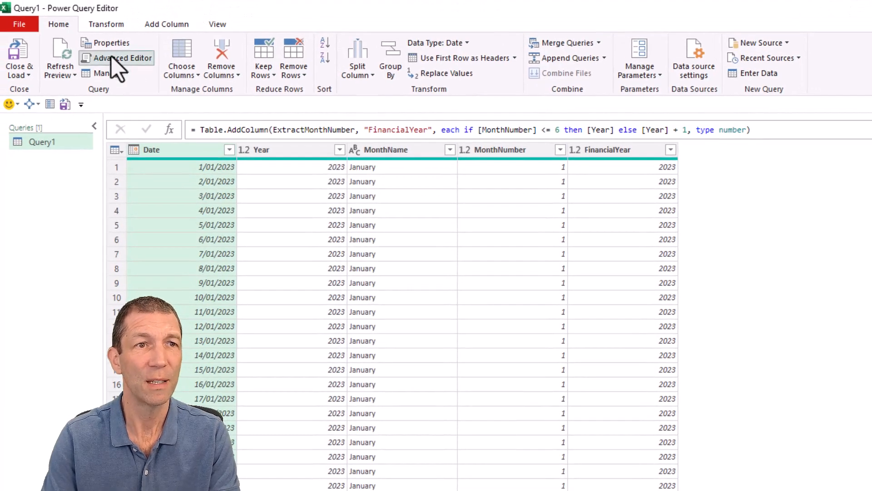
pyautogui.click(115, 58)
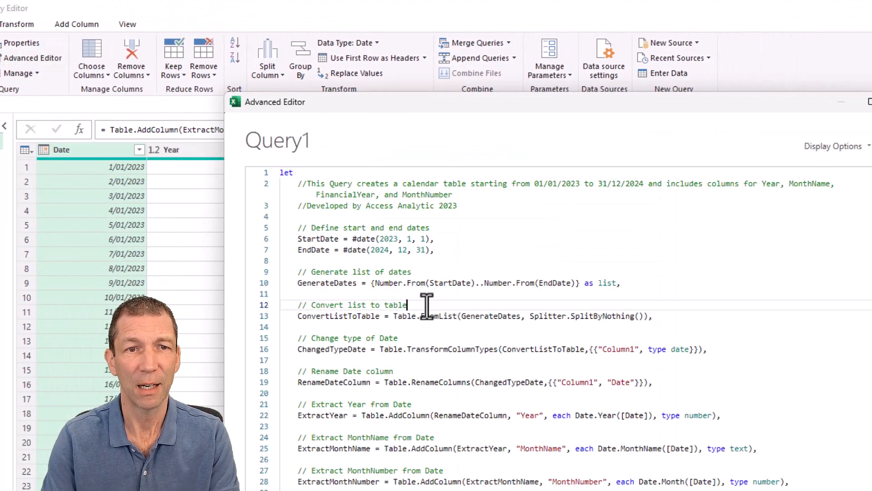
pyautogui.scroll(-3)
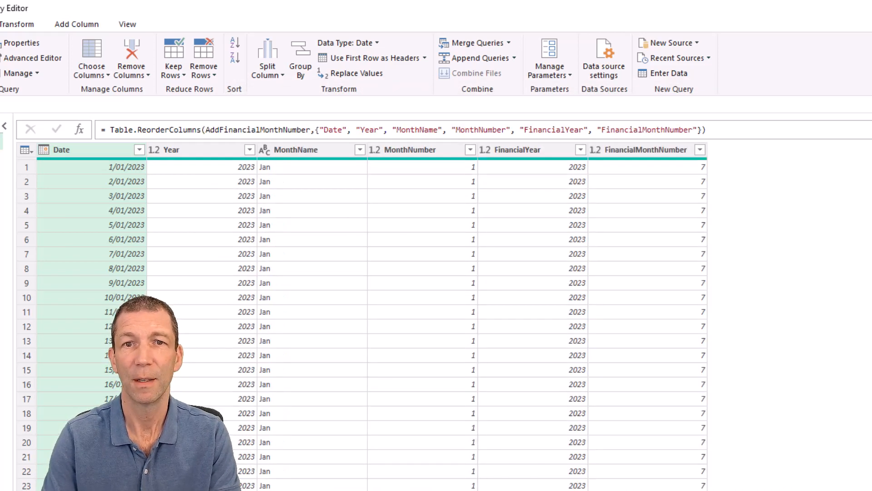
pyautogui.moveTo(643, 200)
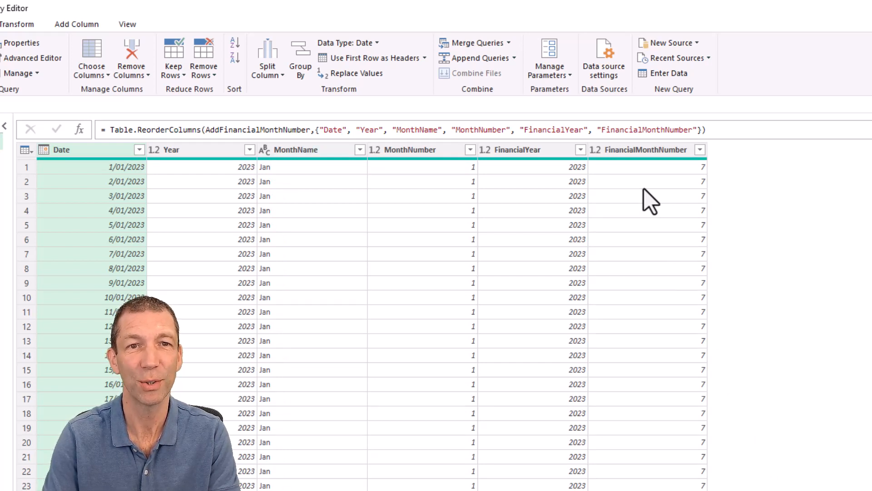
pyautogui.moveTo(632, 214)
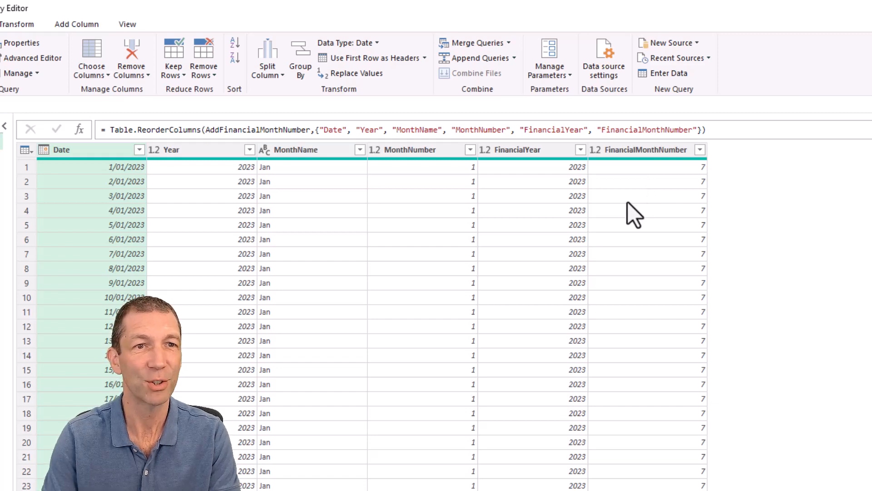
pyautogui.scroll(-3)
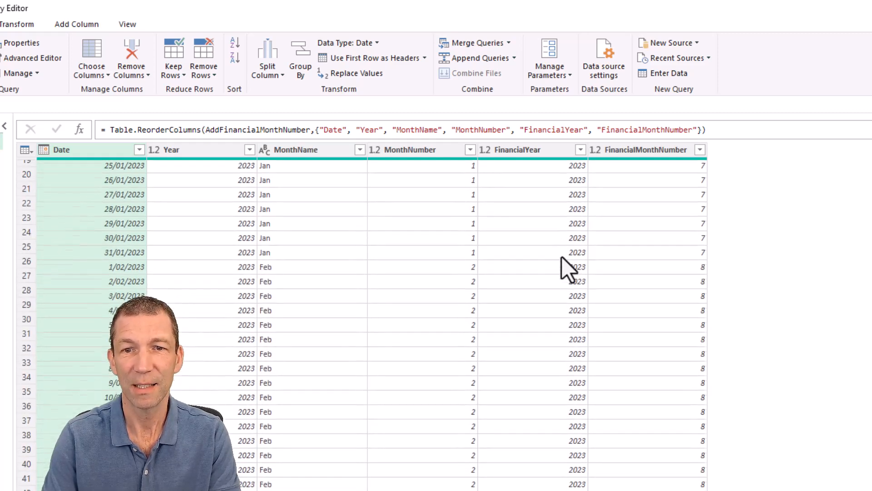
pyautogui.scroll(-3)
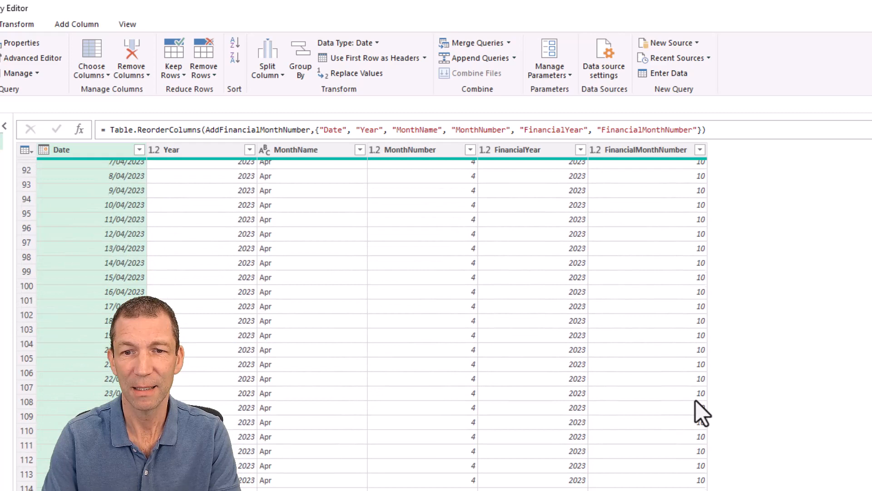
pyautogui.scroll(-3)
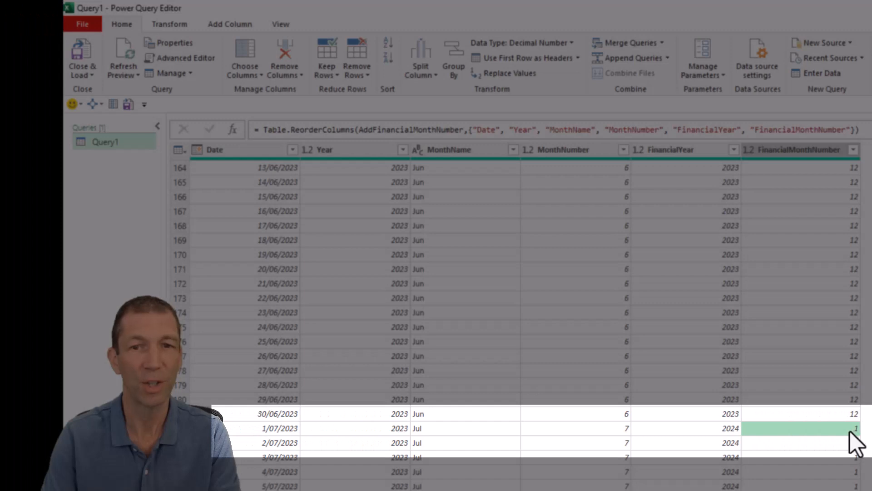
pyautogui.moveTo(724, 441)
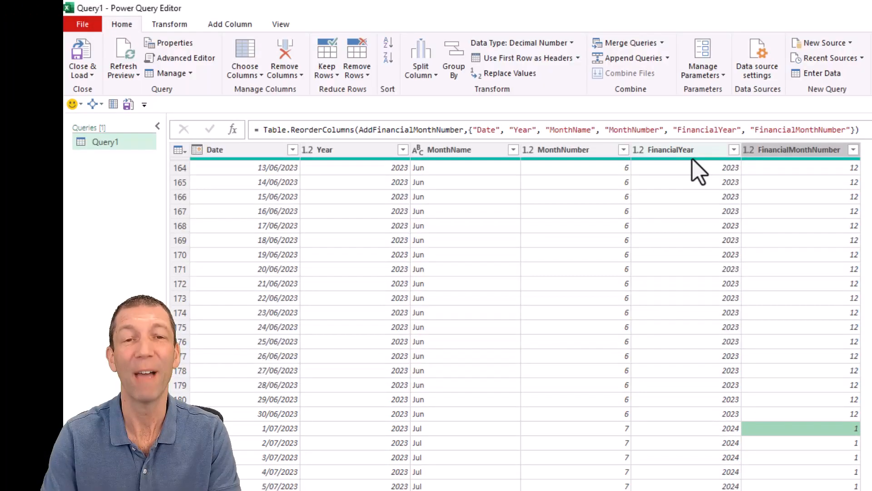
pyautogui.moveTo(679, 222)
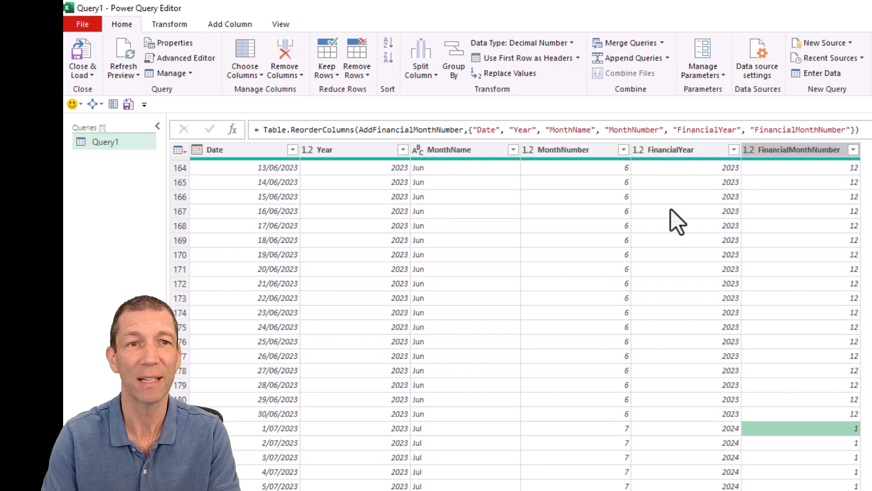
pyautogui.moveTo(670, 240)
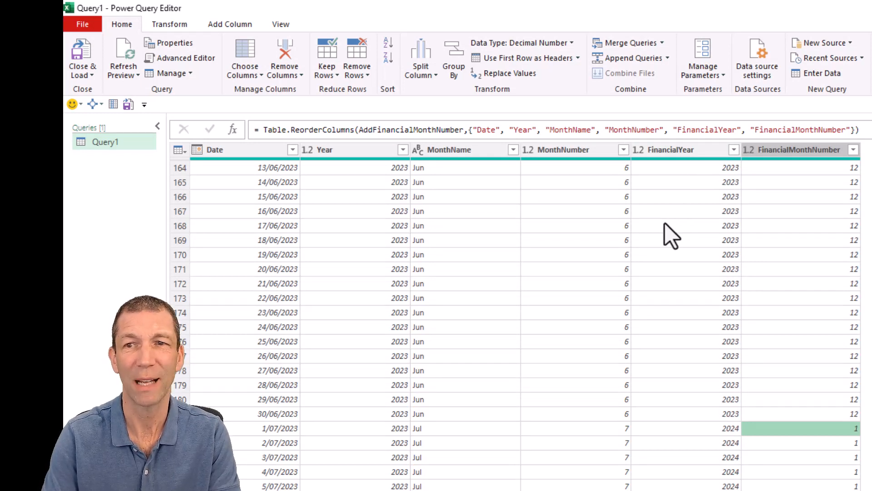
pyautogui.moveTo(834, 353)
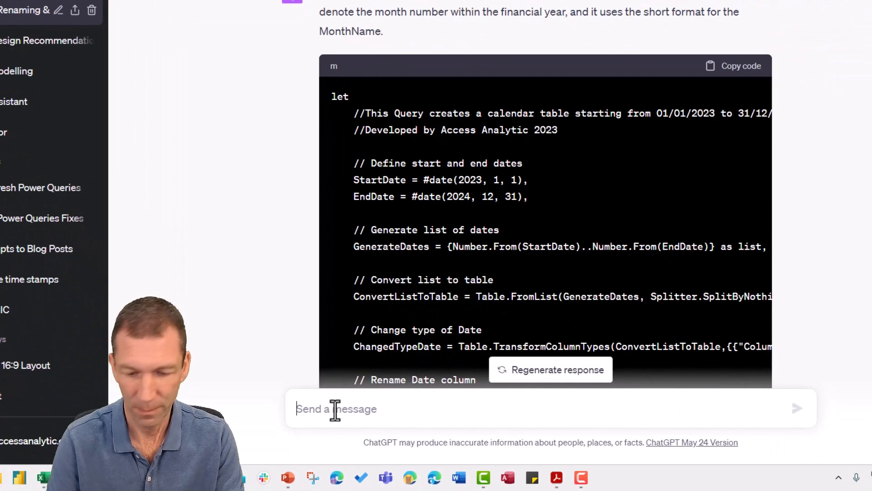
# Request a parameter for the financial year-end month, then copy ChatGPT's revised M code.
pyautogui.write('Add a parameter to allow me to change which month is the financial year end.  Also replace the')
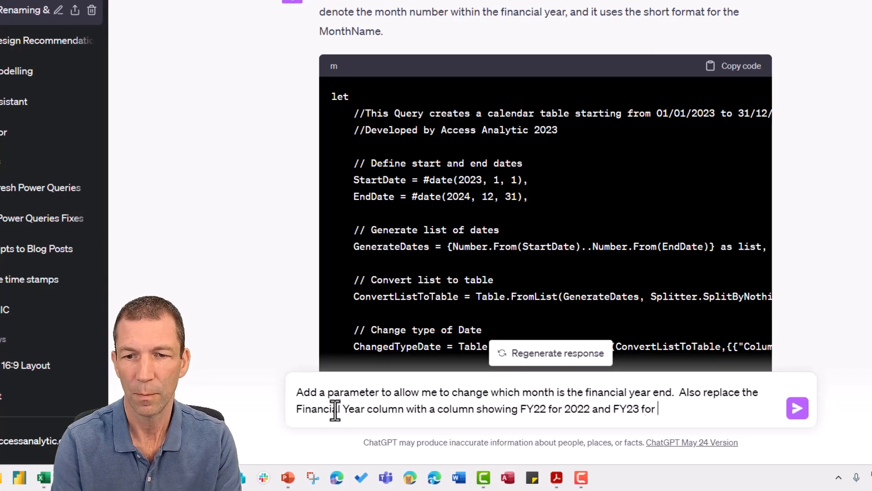
pyautogui.click(797, 408)
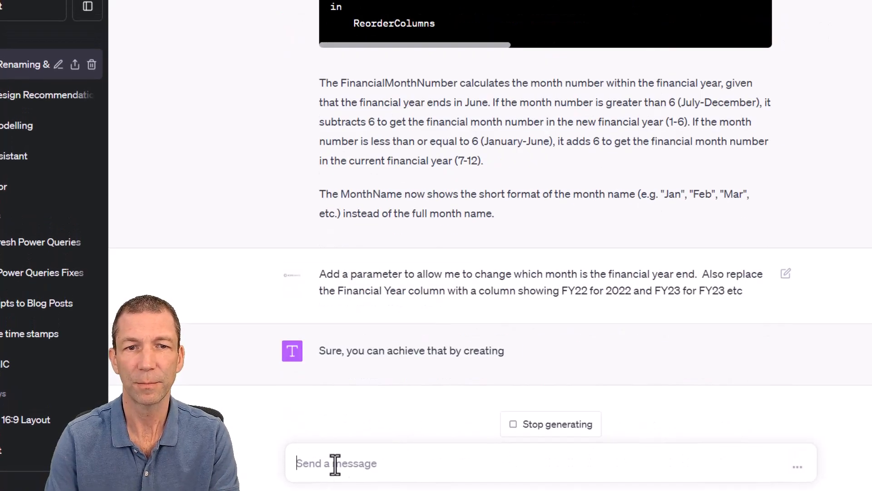
pyautogui.scroll(-3)
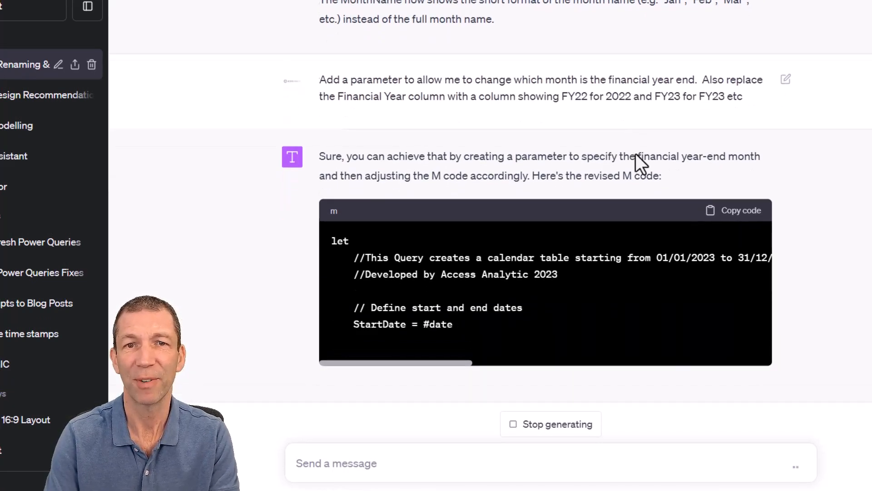
pyautogui.scroll(-3)
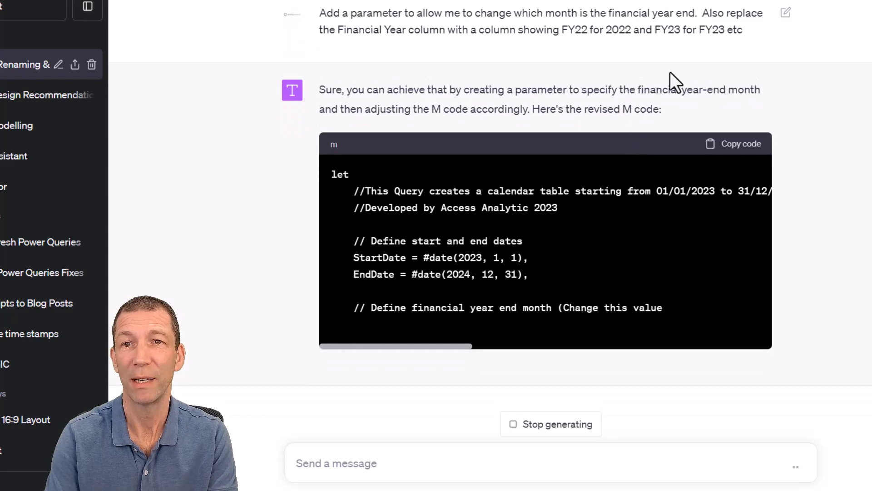
pyautogui.scroll(-3)
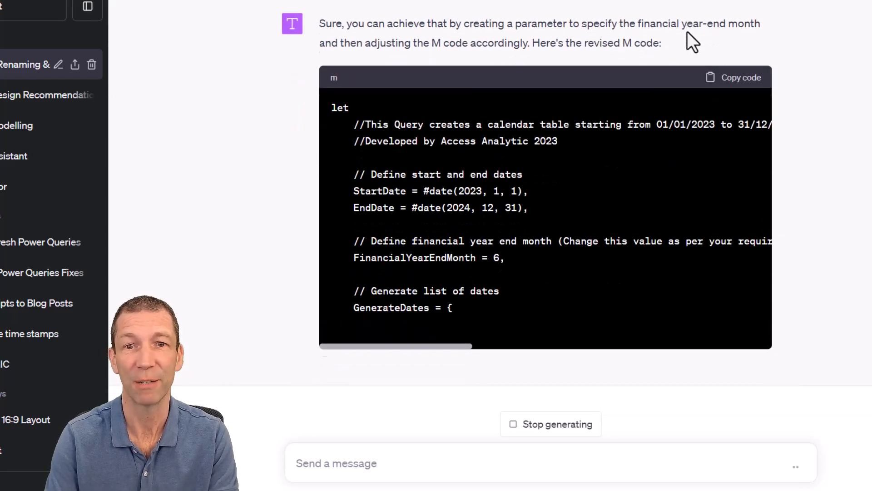
pyautogui.scroll(-3)
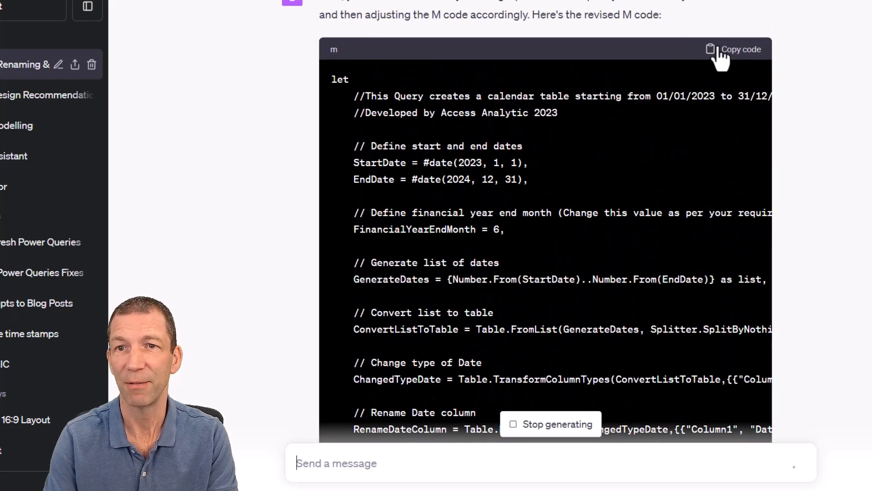
pyautogui.click(739, 49)
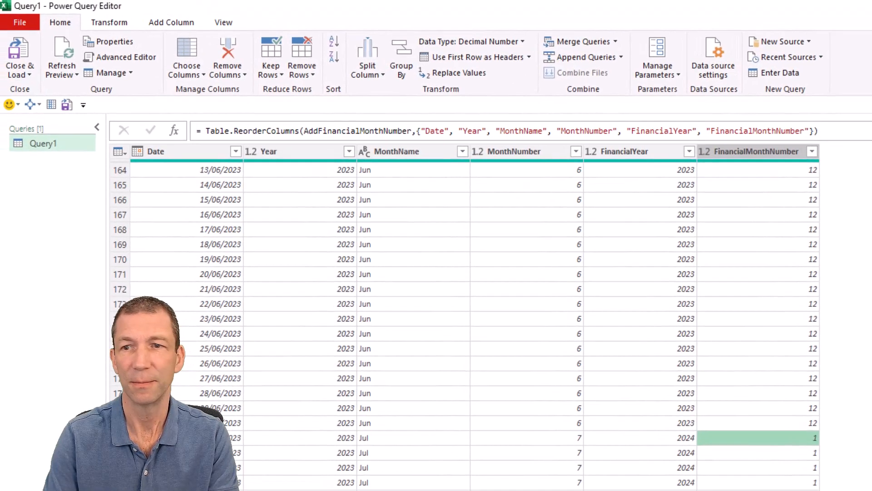
# Open Query1's code in the Advanced Editor and focus it for replacement.
pyautogui.click(120, 57)
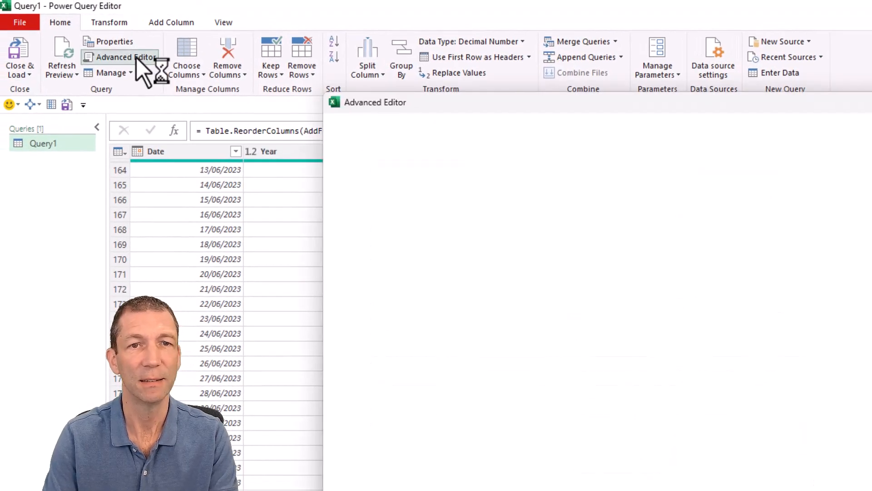
pyautogui.click(120, 57)
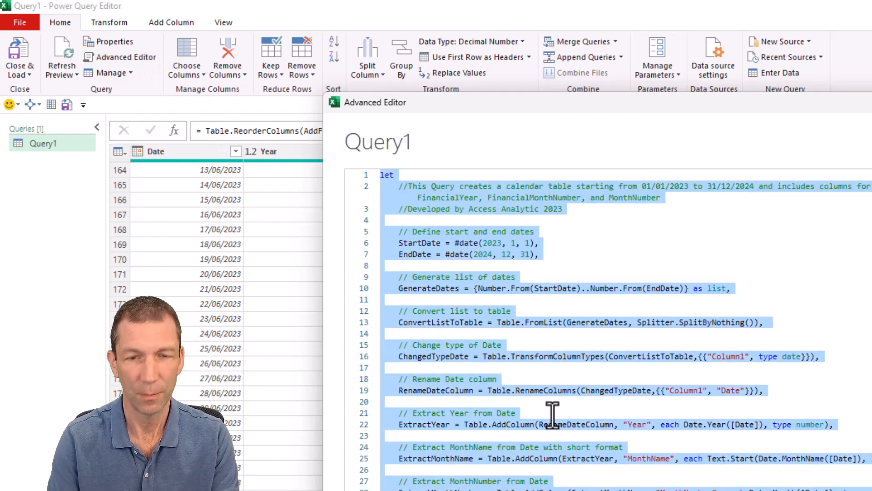
pyautogui.scroll(-3)
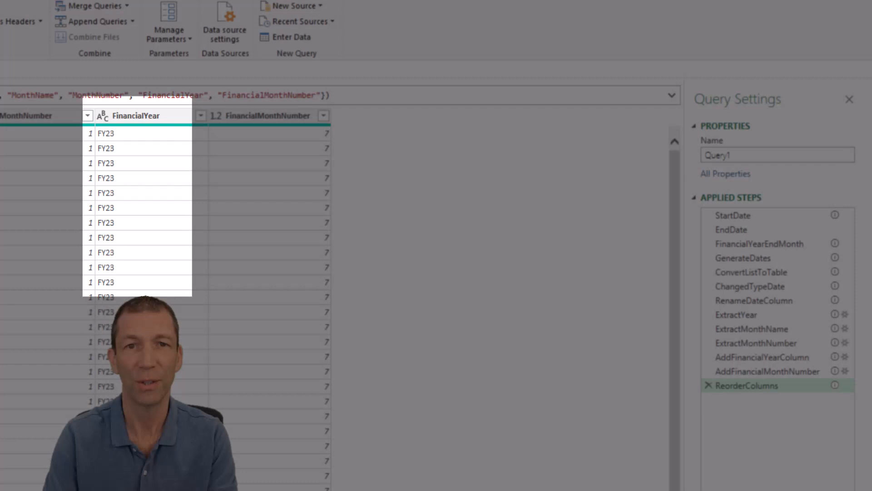
pyautogui.moveTo(759, 243)
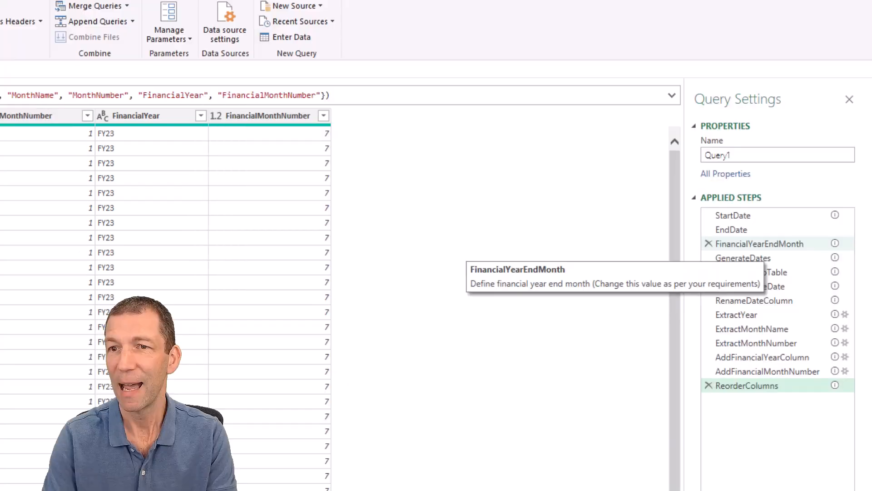
# Inspect the FinancialYearEndMonth step and its reference in the FinancialYear column formula.
pyautogui.click(757, 244)
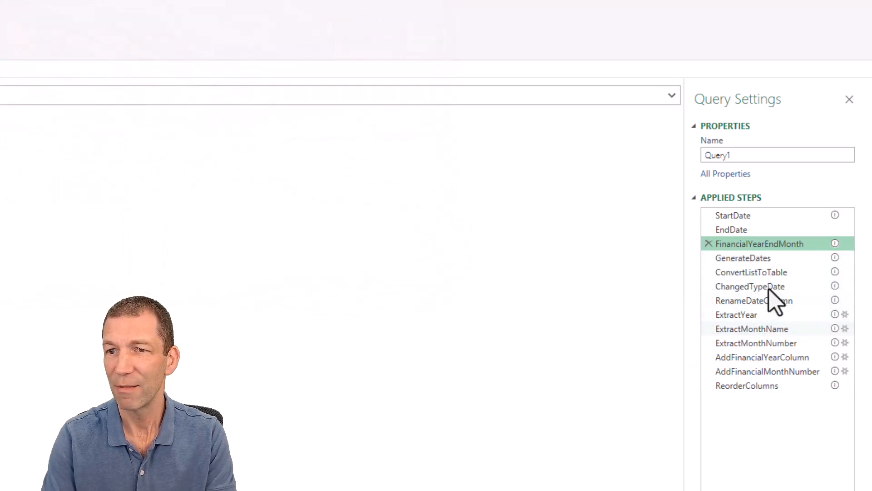
pyautogui.moveTo(768, 363)
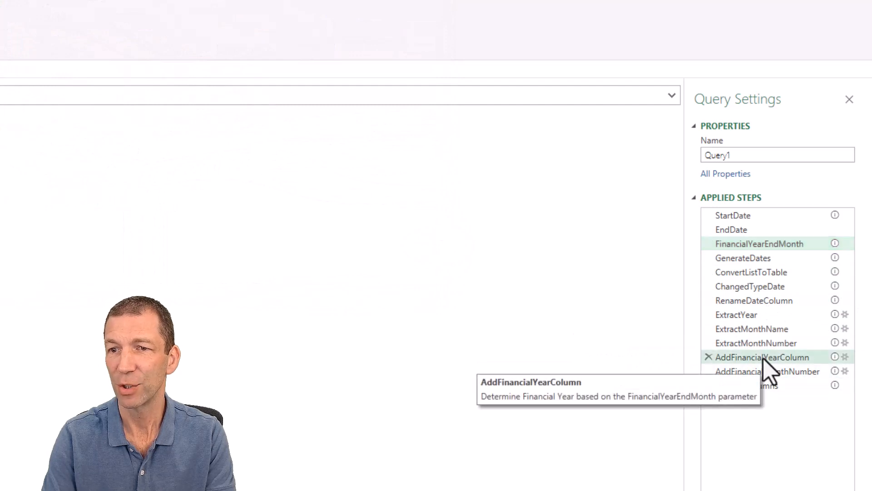
pyautogui.click(761, 357)
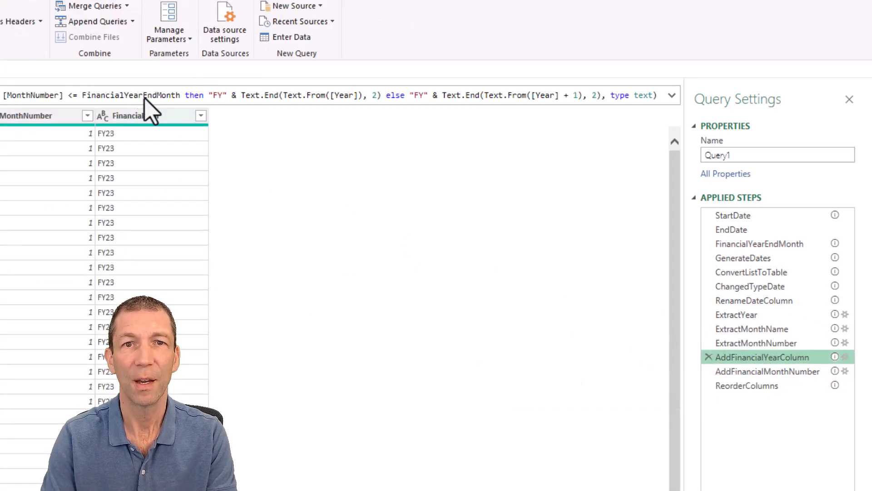
pyautogui.doubleClick(132, 95)
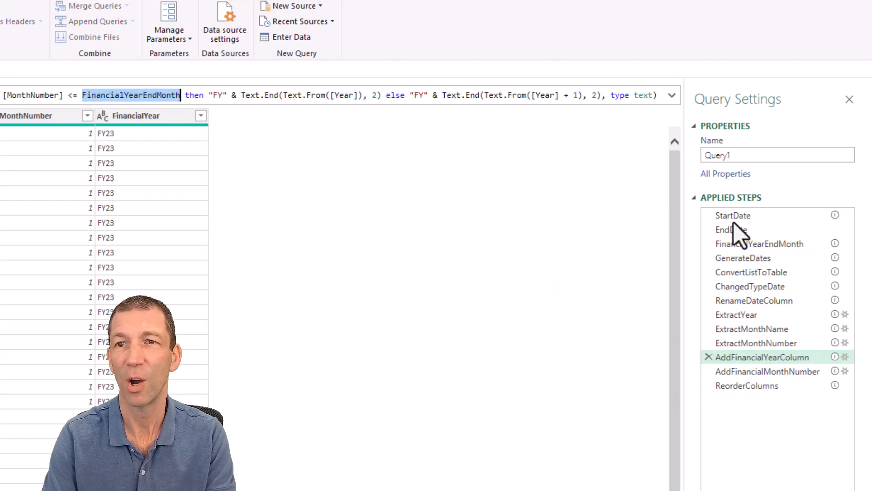
pyautogui.moveTo(411, 229)
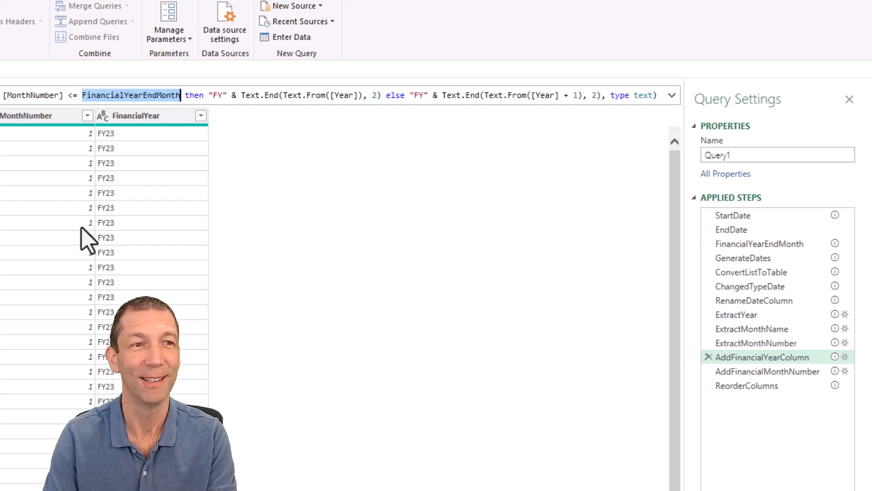
pyautogui.click(746, 385)
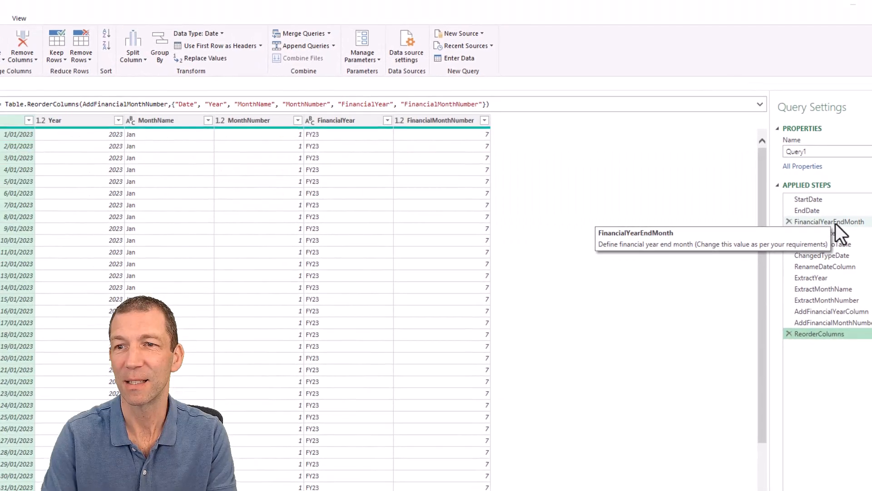
pyautogui.click(829, 221)
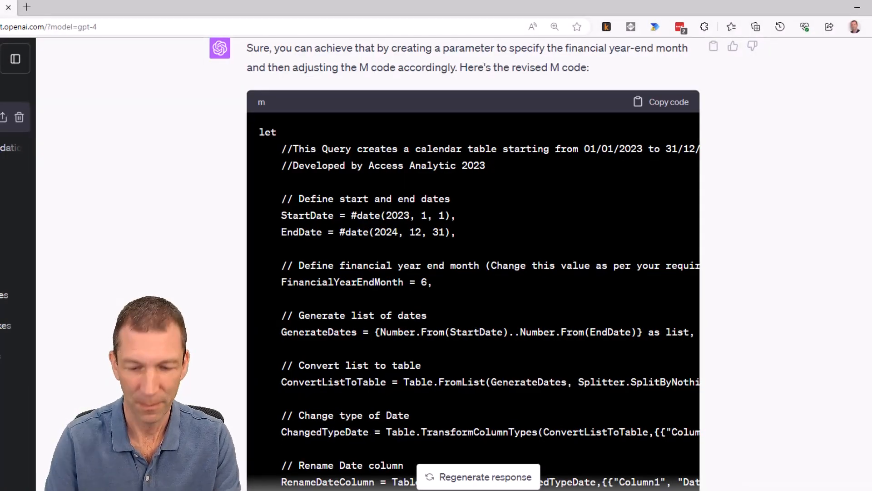
# Draft a follow-up asking ChatGPT to drop financial-year columns when 0 is entered.
pyautogui.write('Amend the code to igno')
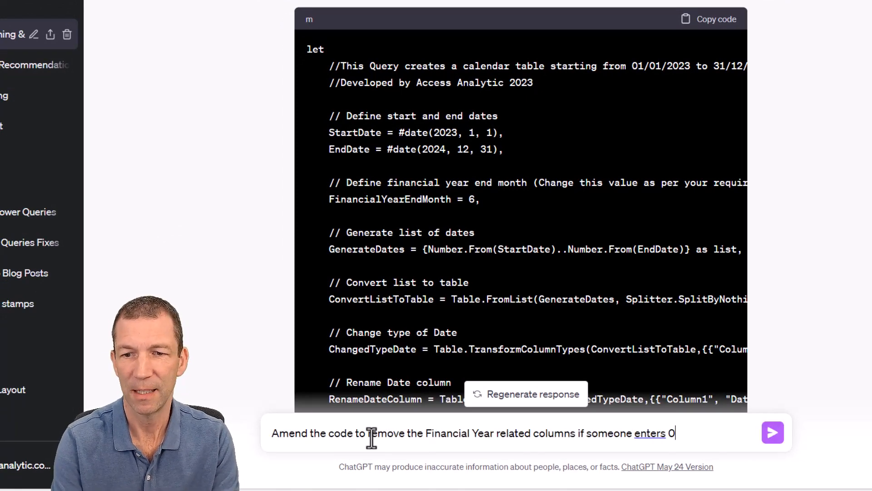
pyautogui.click(773, 432)
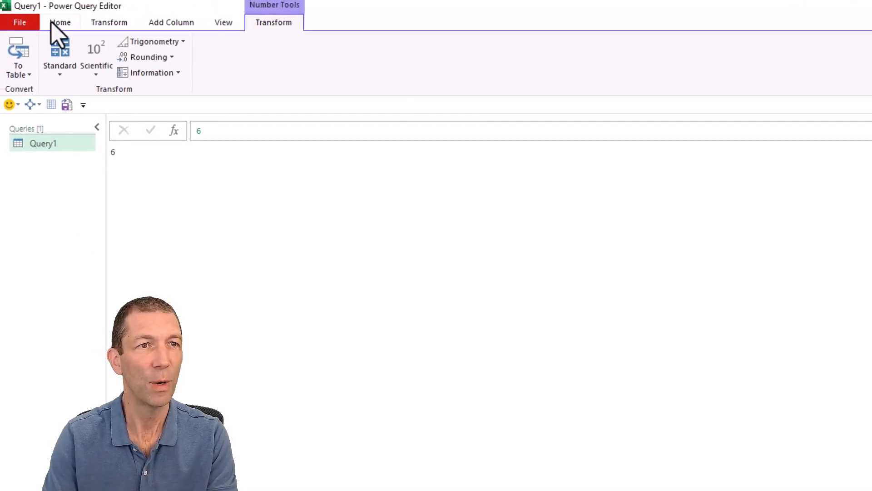
# Replace Query1's M code with the FinalTable version that drops financial columns when FinancialYearEndMonth is 0.
pyautogui.click(60, 21)
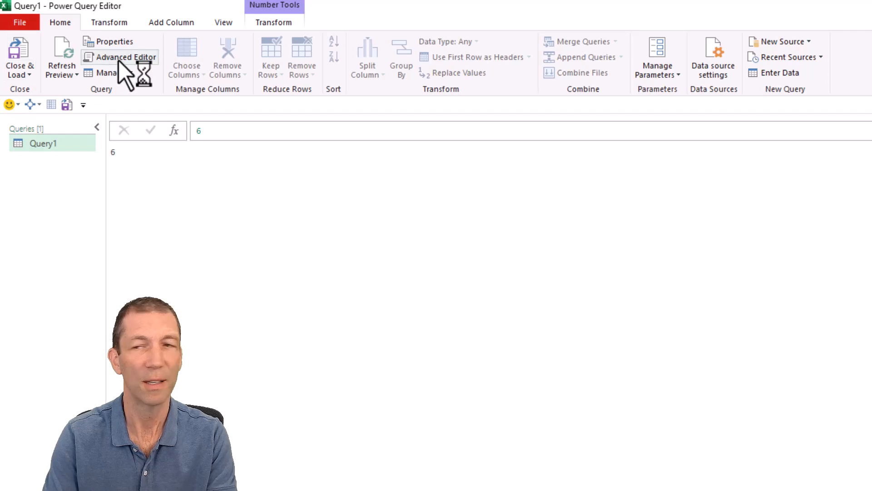
pyautogui.click(125, 57)
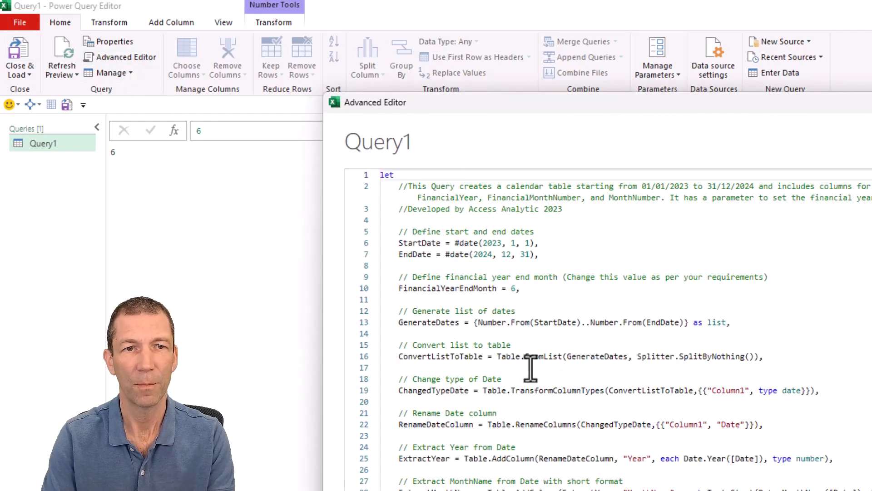
pyautogui.scroll(-3)
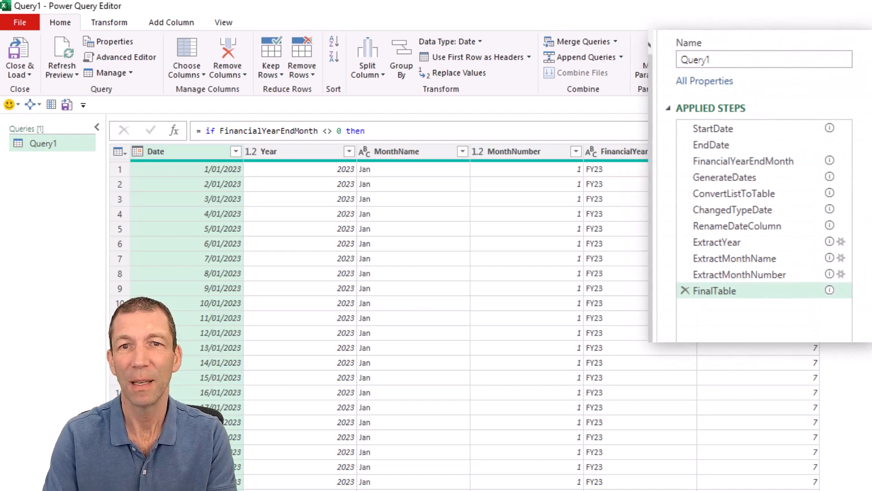
pyautogui.click(743, 161)
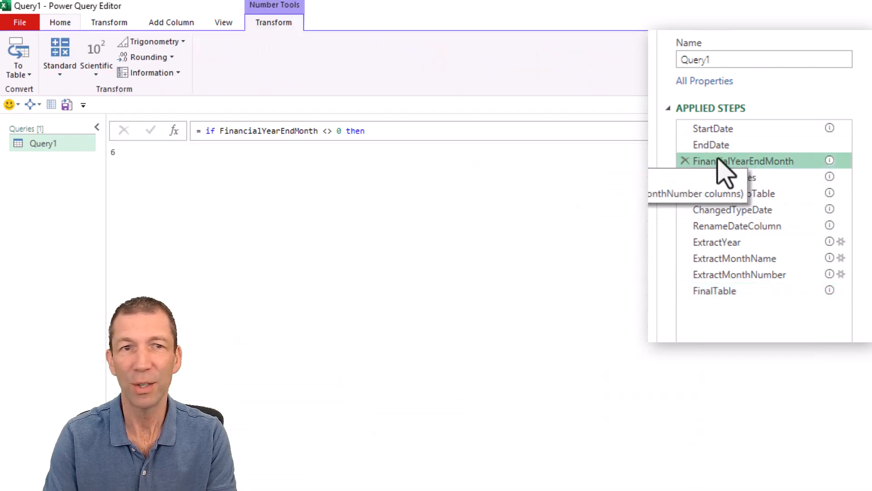